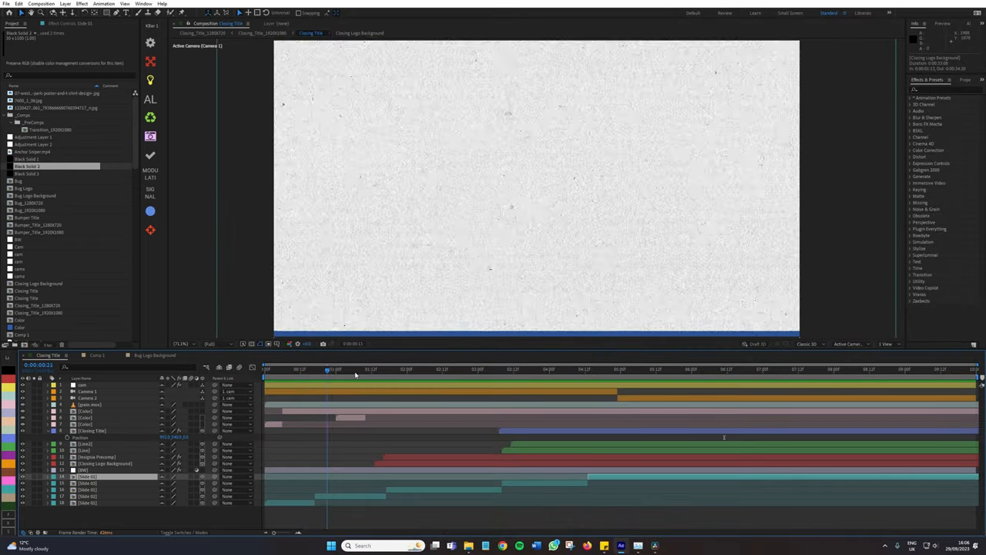
Stop the Closing Title preview and inspect Red Solid 5 in the project list.
left_click(362, 370)
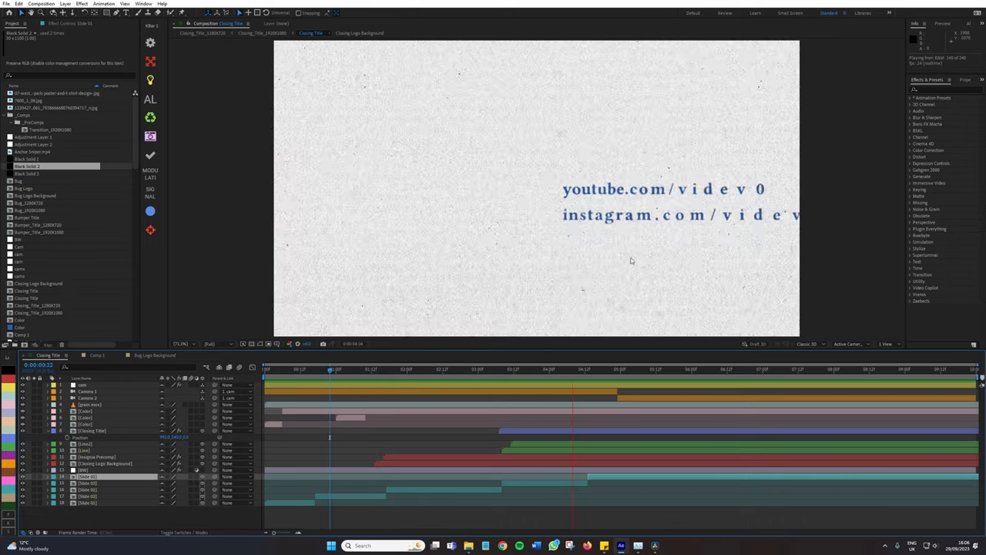
left_click(668, 368)
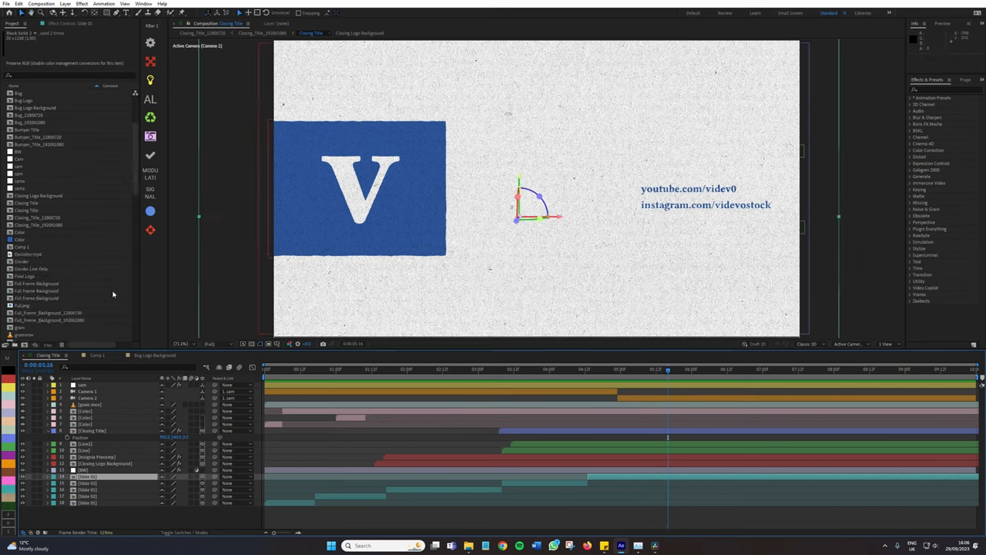
mouse_move(98, 260)
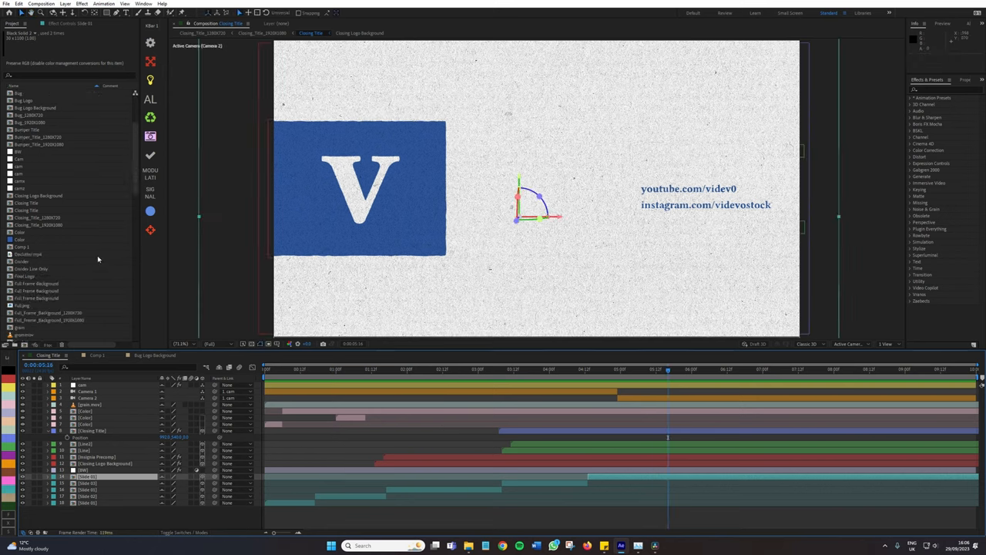
left_click(31, 188)
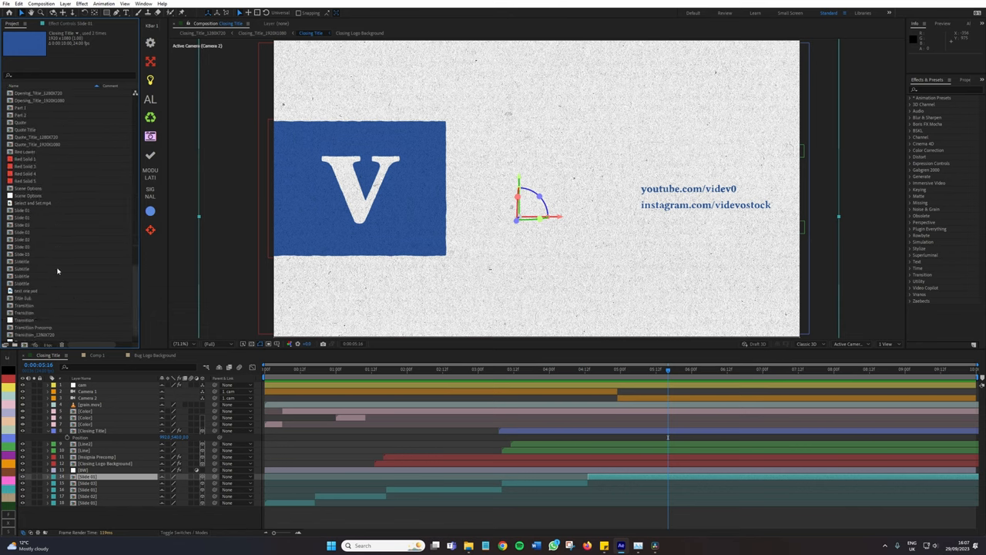
scroll("down", 3)
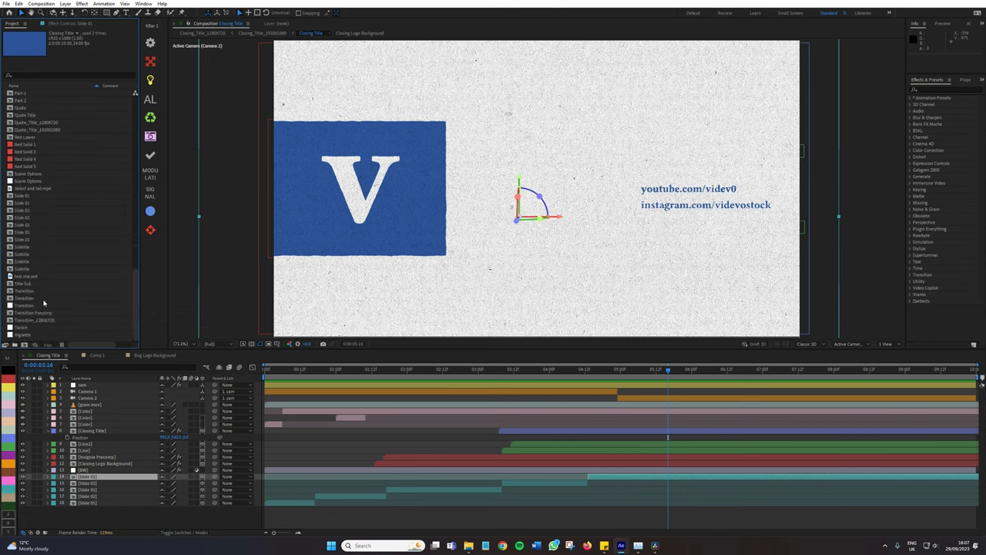
left_click(26, 166)
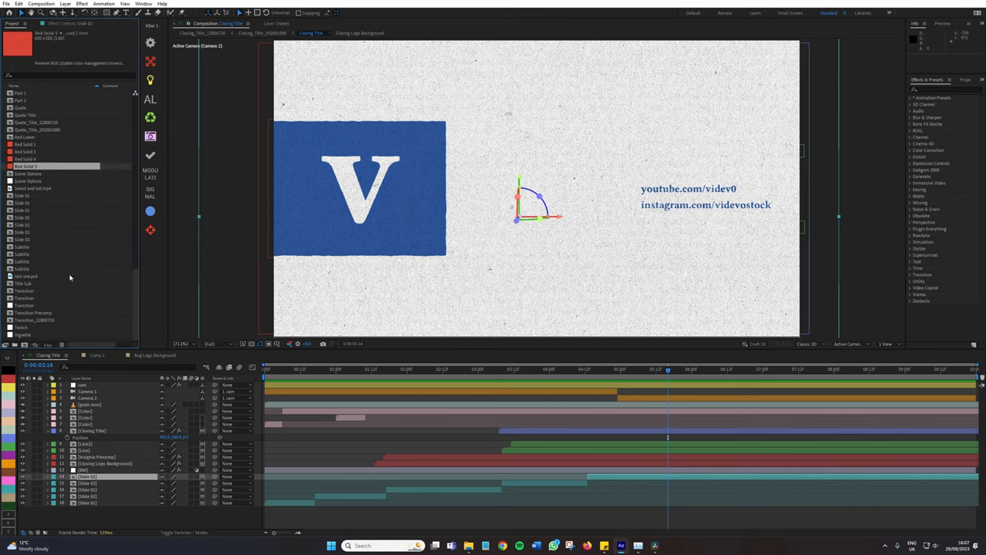
scroll("down", 3)
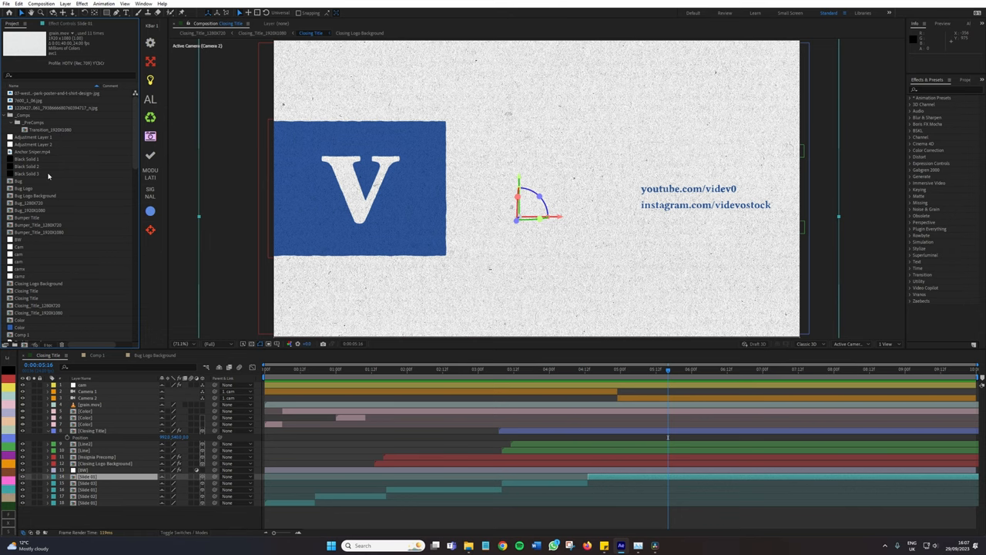
mouse_move(230, 163)
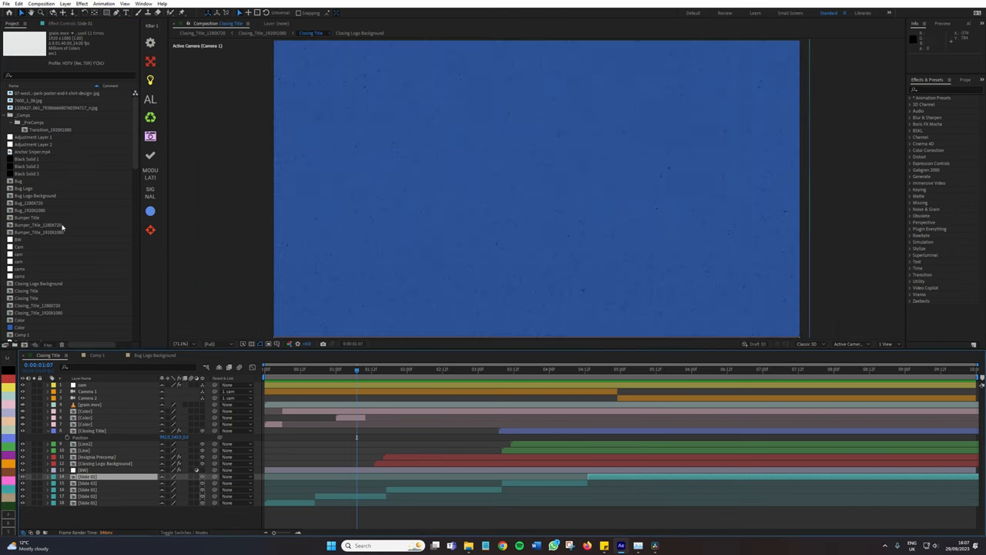
Select several solids in the project list, then launch Declutter from Window > Extensions.
left_click(371, 369)
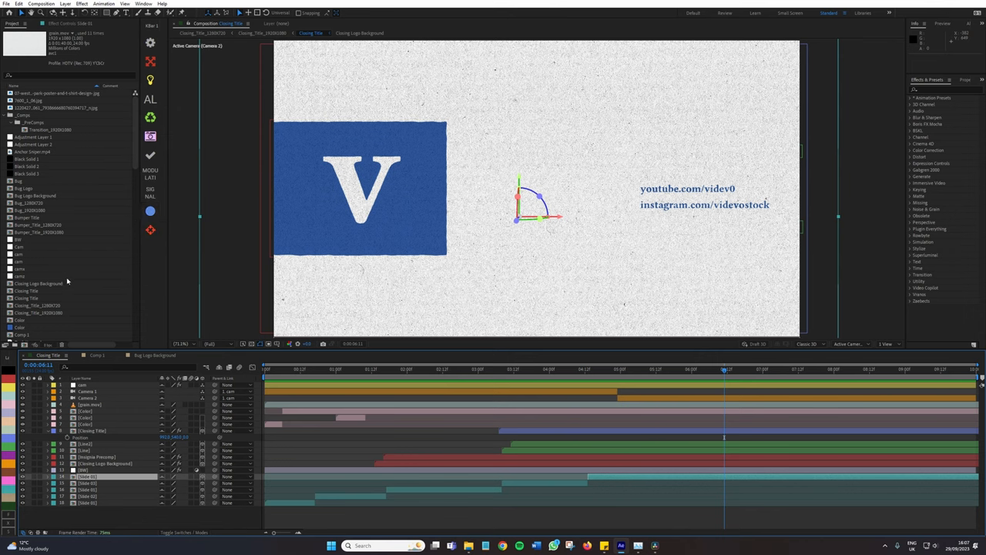
left_click(17, 344)
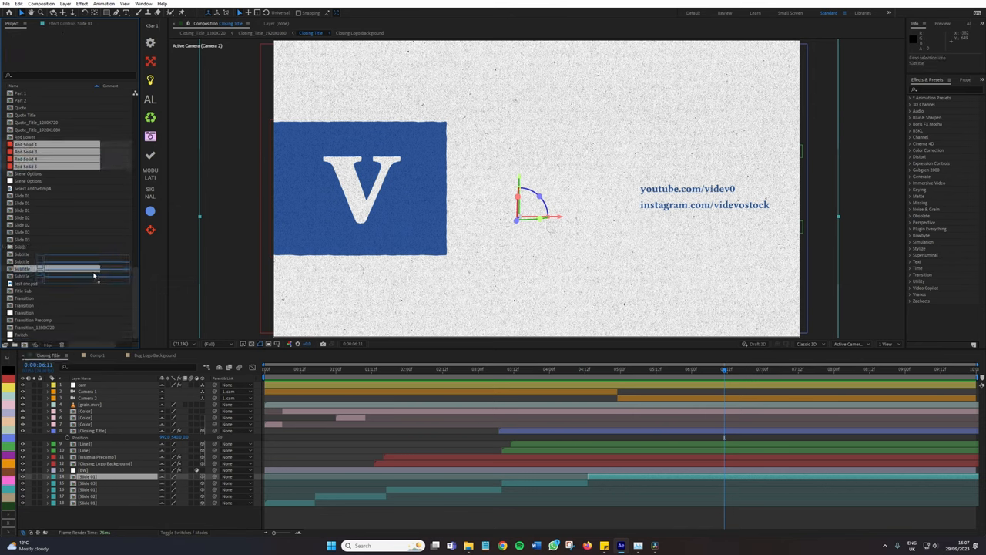
scroll("down", 3)
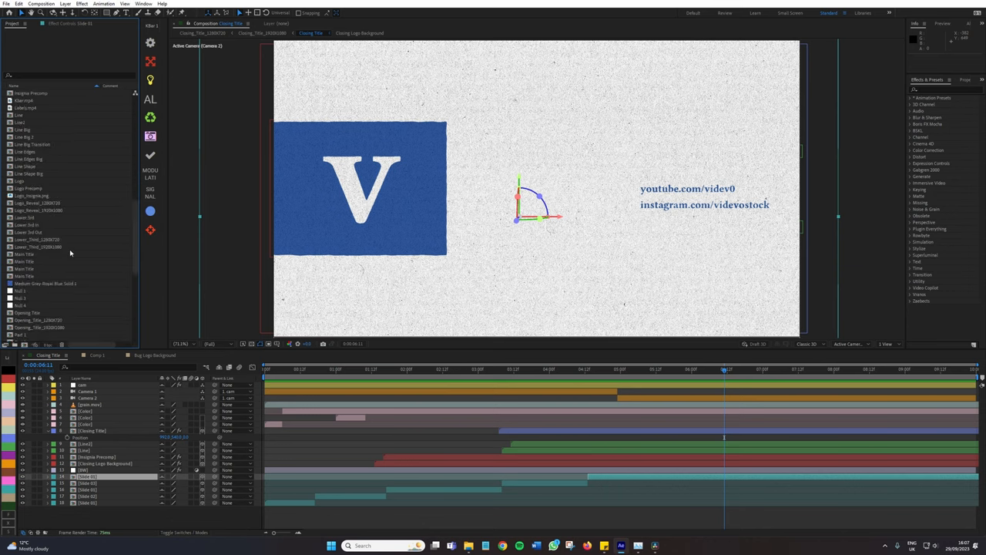
left_click(50, 107)
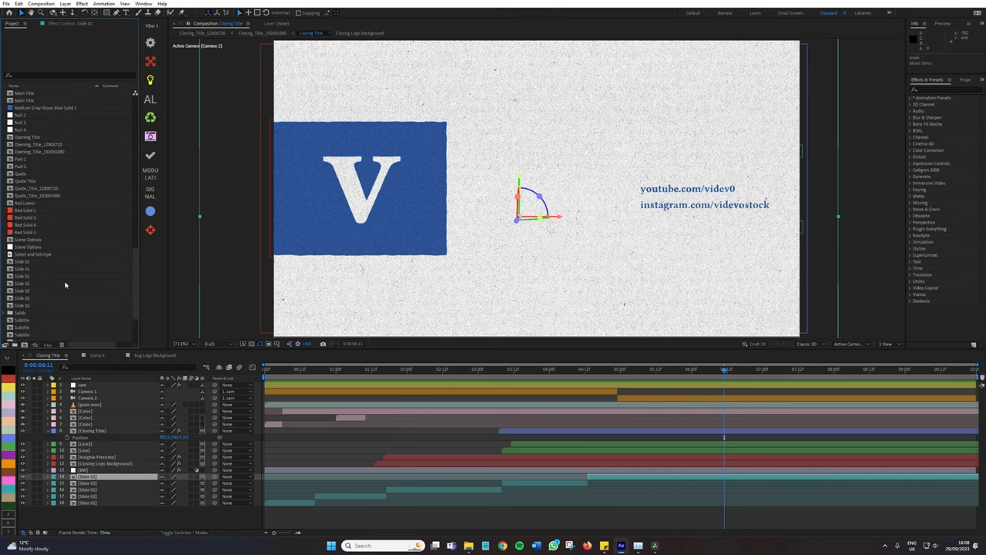
scroll("down", 3)
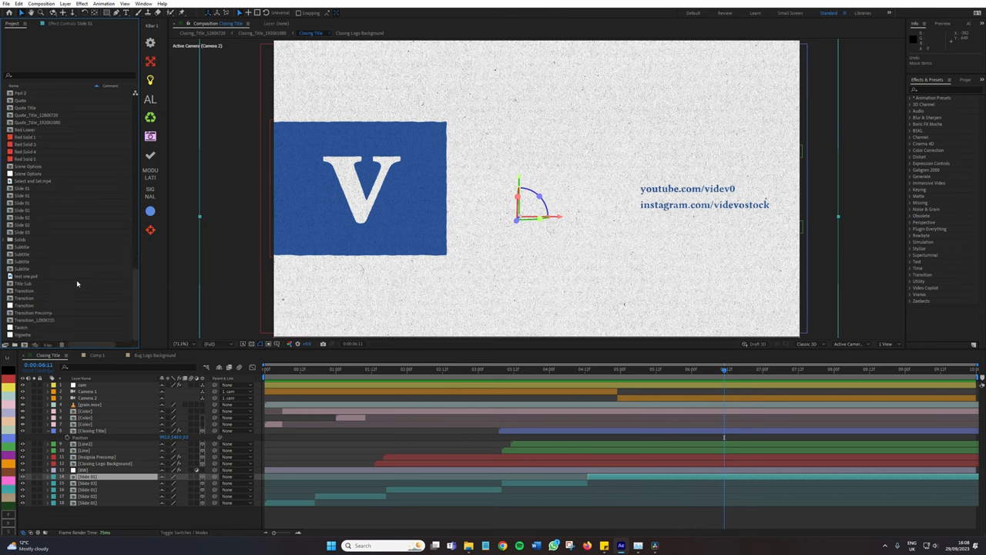
scroll("down", 3)
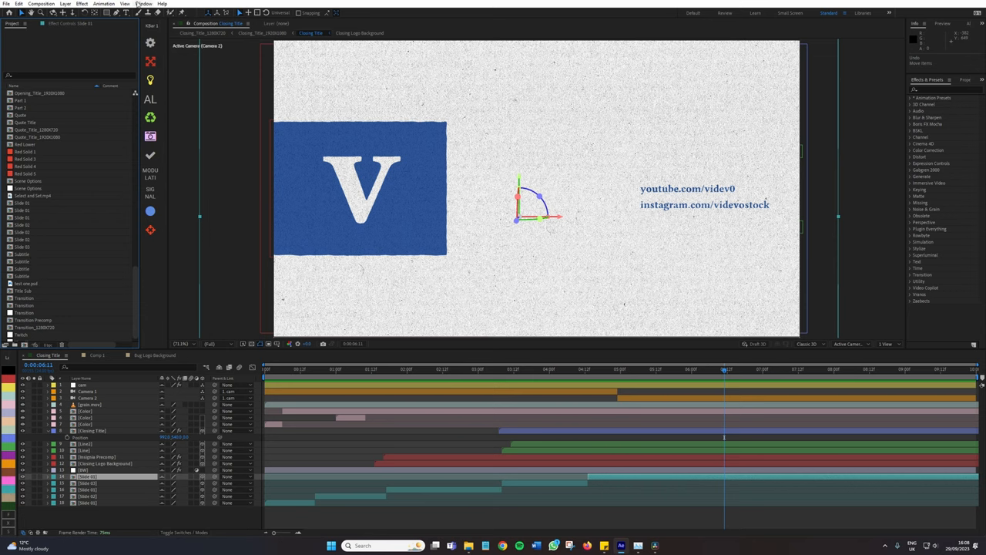
left_click(143, 4)
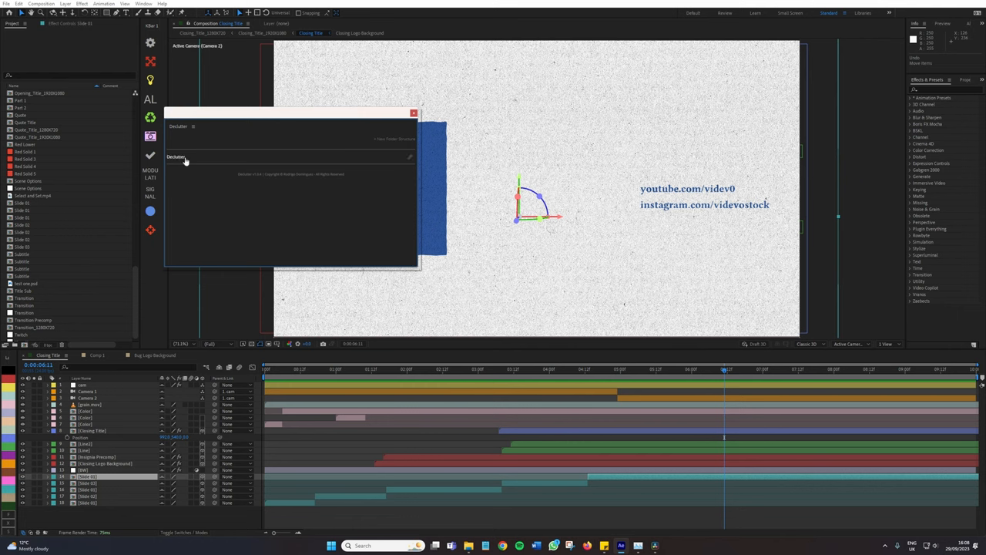
mouse_move(194, 165)
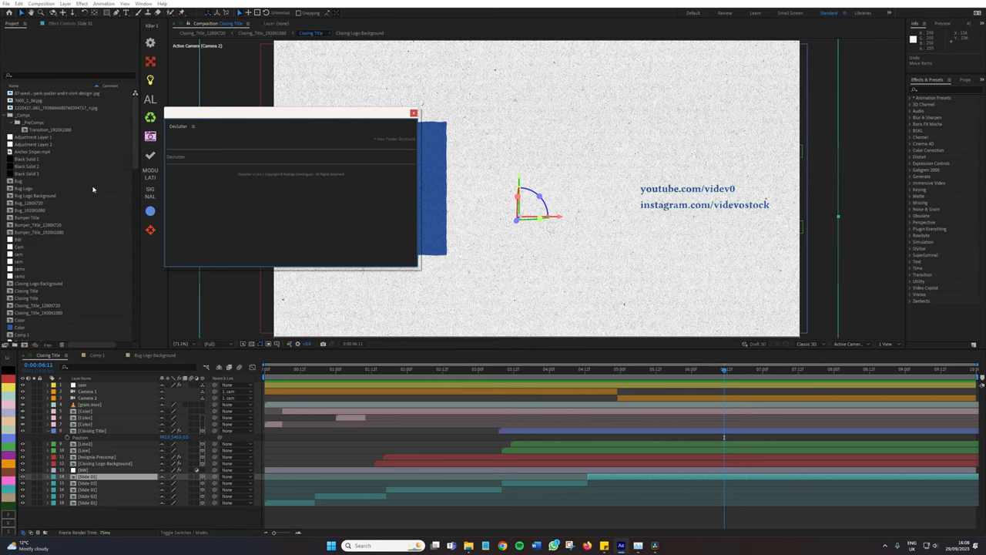
Collapse _Comps and expand the Assets, Footage and Images folders to view their files.
scroll("down", 3)
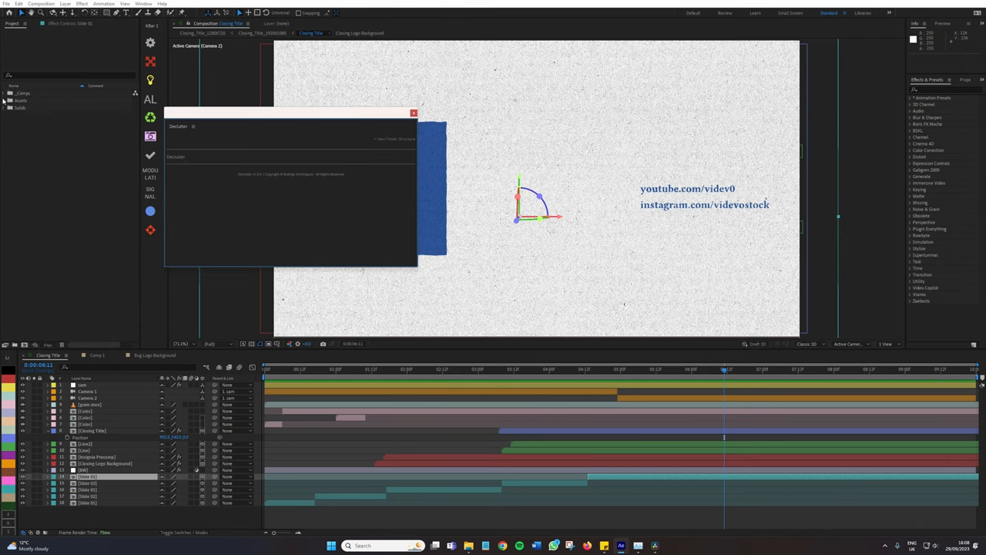
left_click(7, 107)
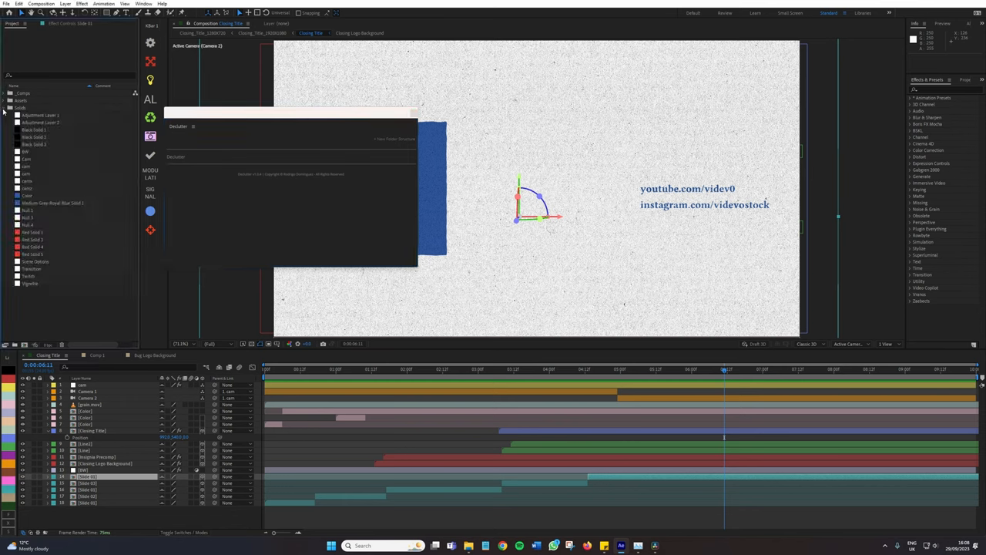
left_click(11, 93)
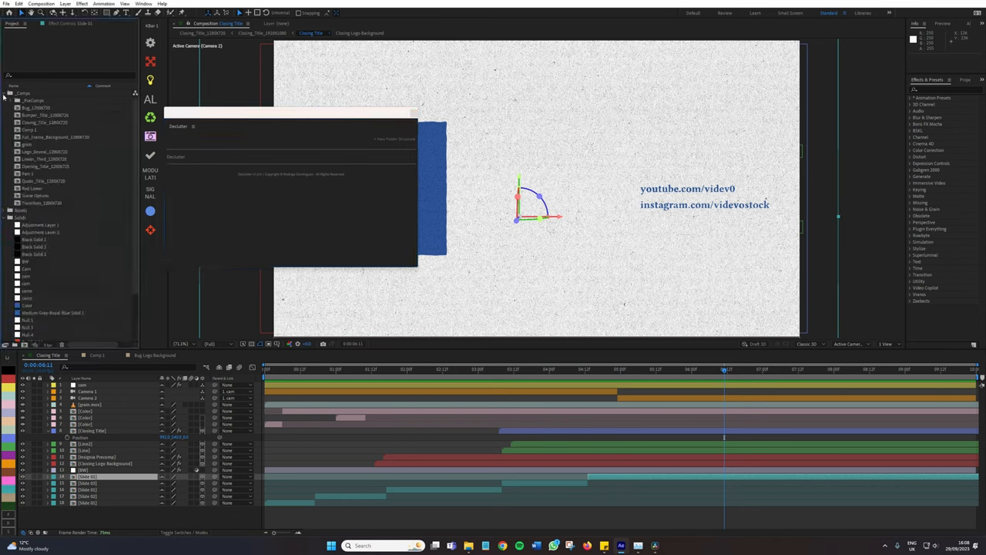
left_click(4, 93)
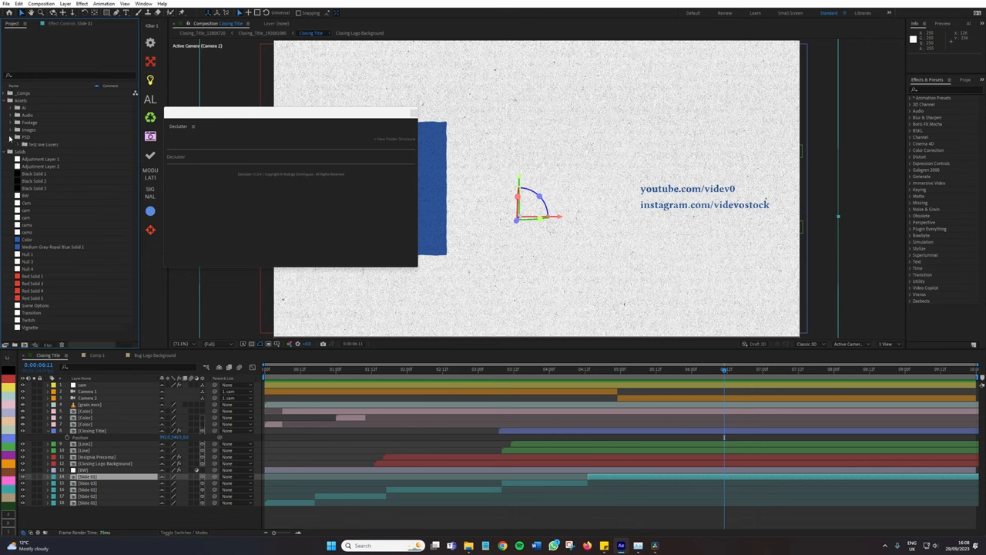
left_click(11, 123)
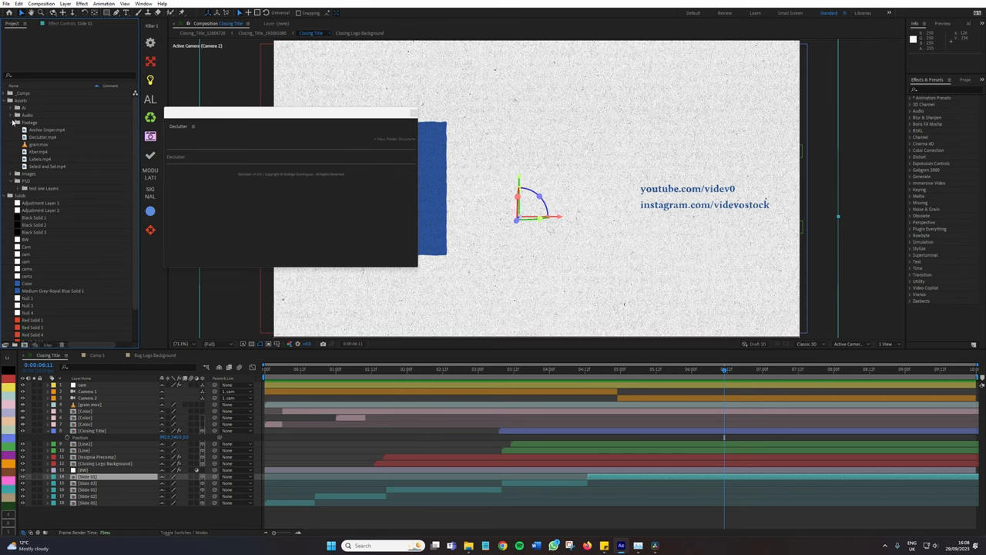
left_click(13, 173)
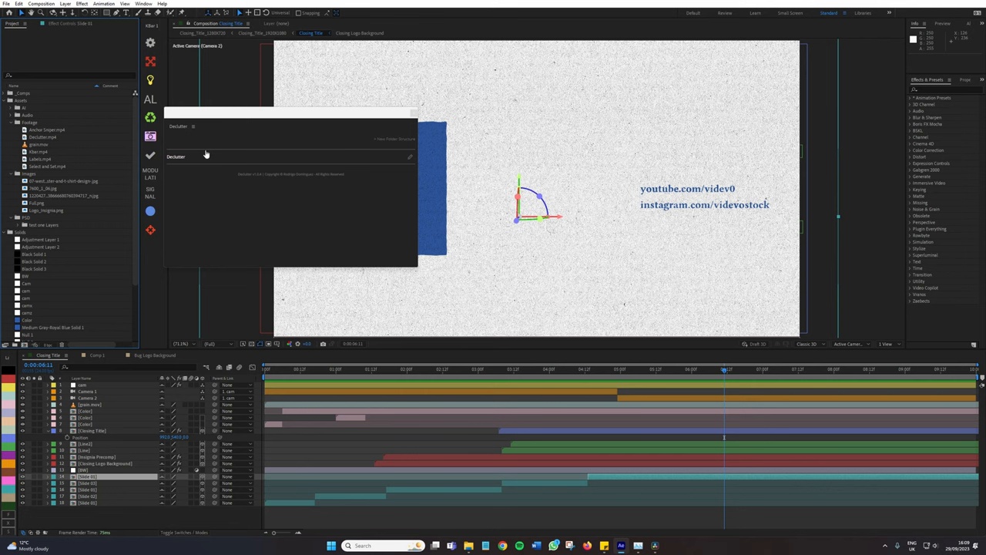
mouse_move(211, 157)
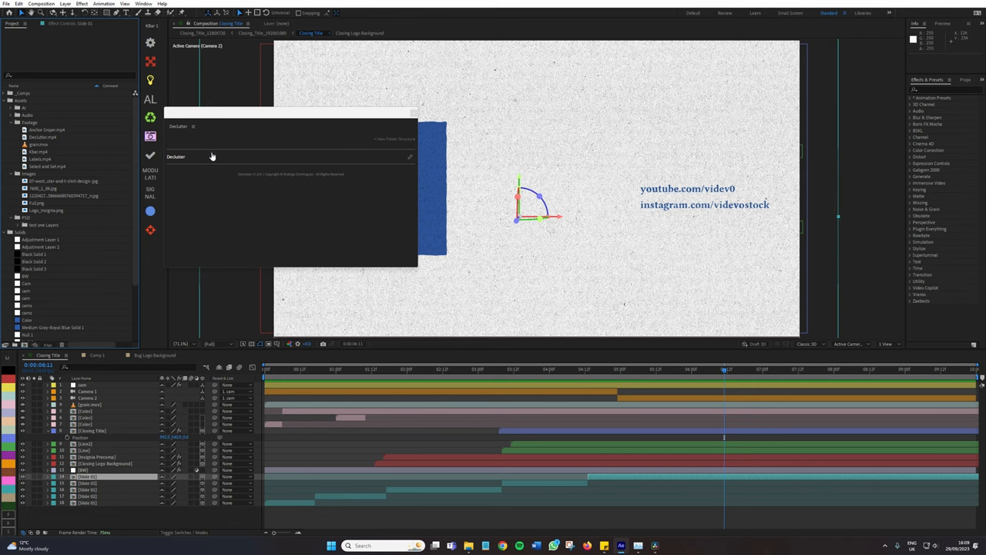
mouse_move(387, 167)
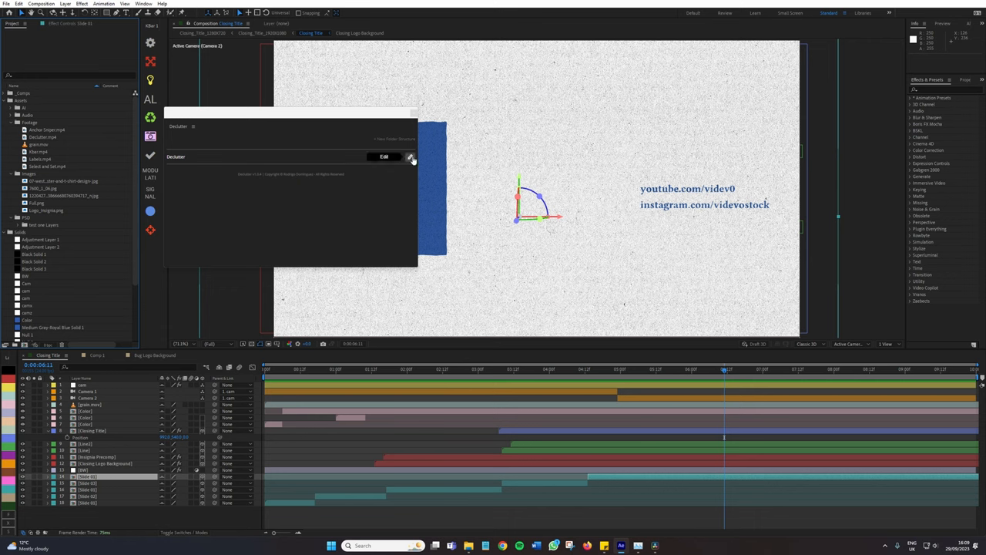
Open Declutter's Edit Folder Structure editor with the pencil button.
left_click(410, 157)
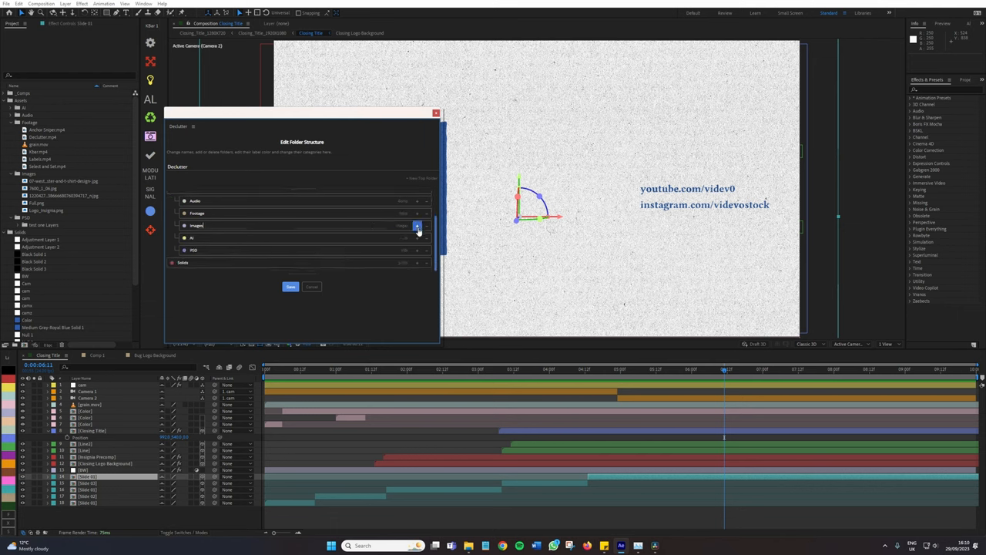
Add a new subfolder under Images and choose Extension as its folder type.
left_click(417, 225)
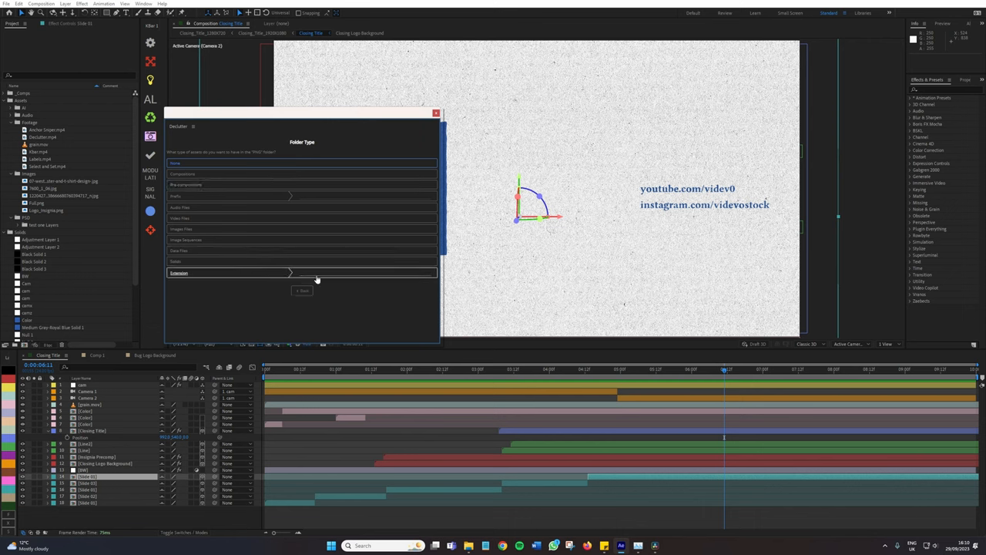
Save the Images subfolder with extension PNG, review the JPG subfolder, and close the editor.
left_click(368, 272)
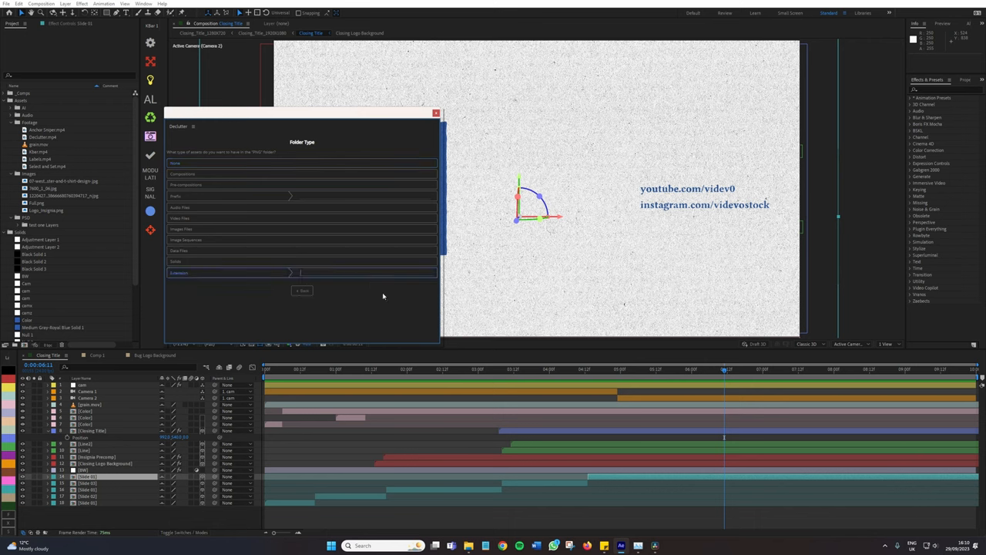
type("PNG")
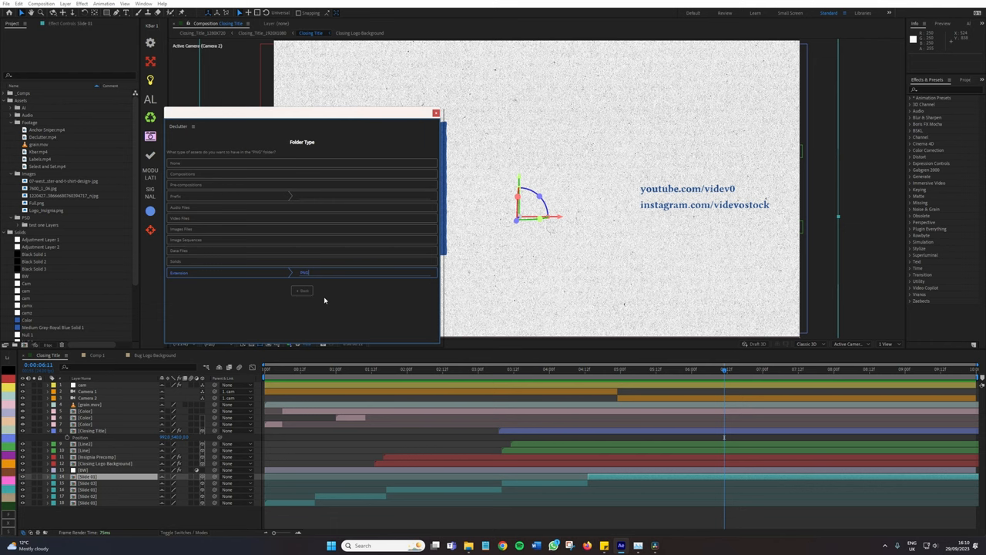
left_click(303, 290)
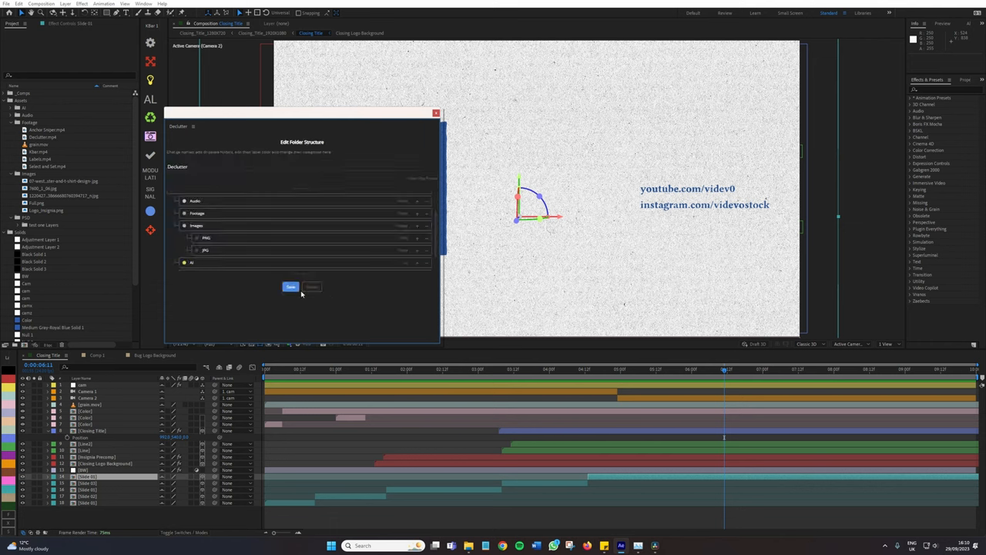
left_click(291, 286)
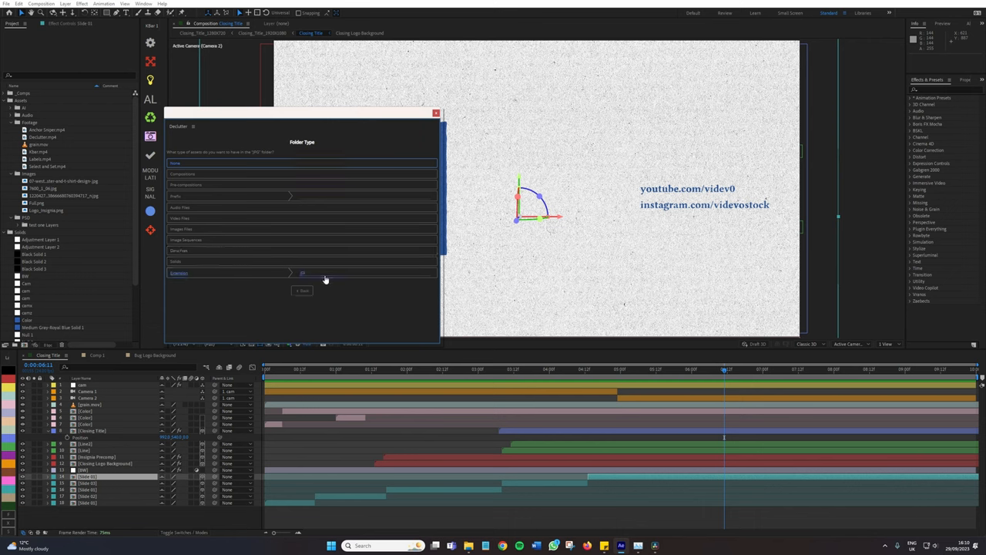
left_click(302, 290)
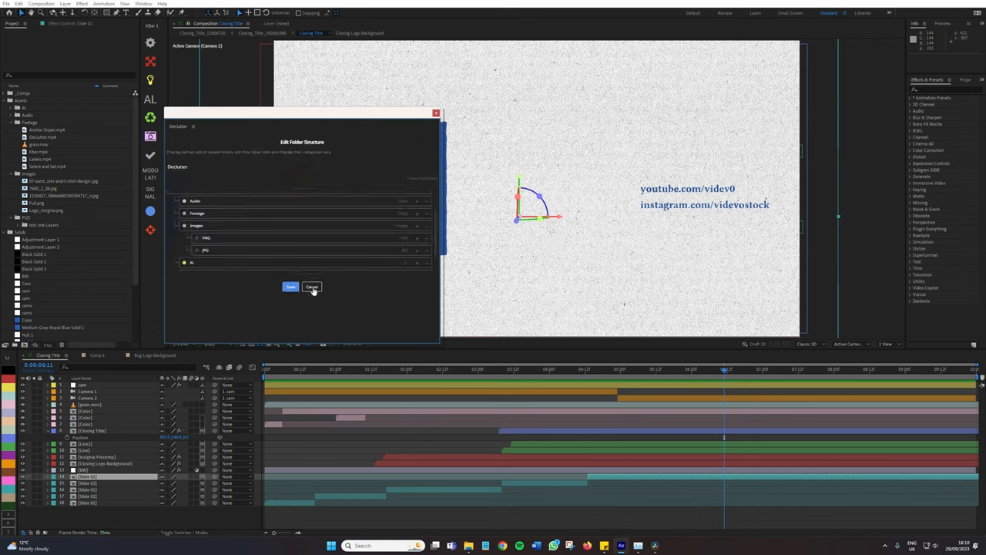
left_click(291, 286)
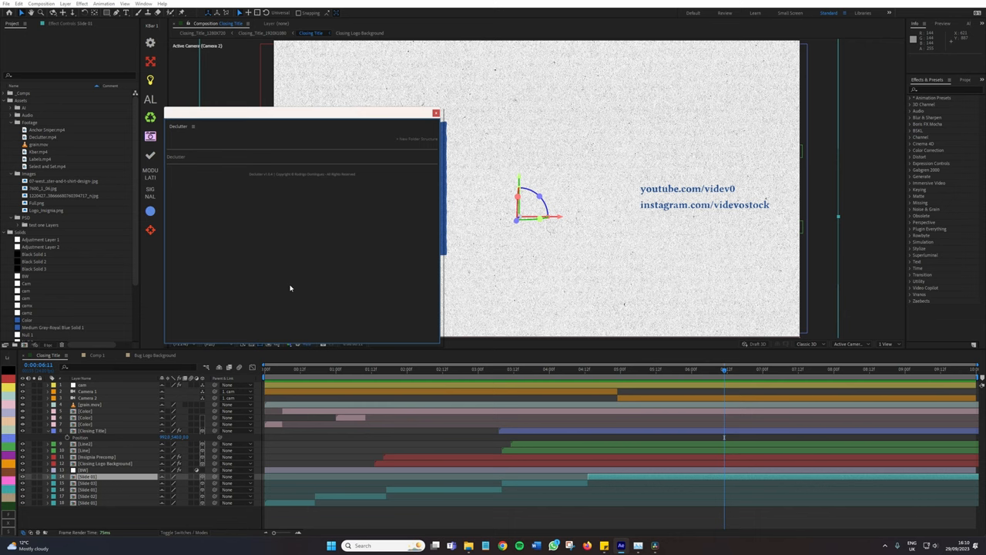
mouse_move(33, 180)
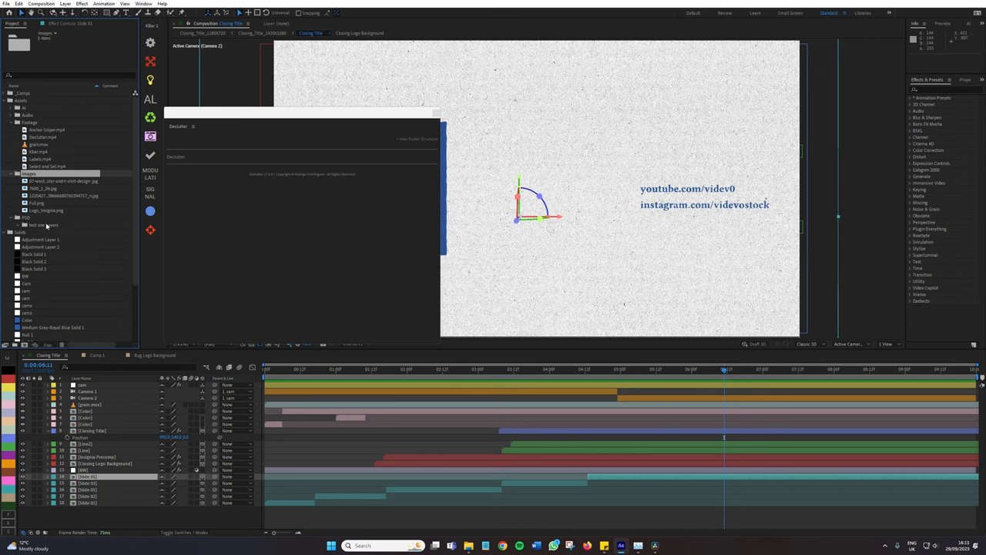
Run Declutter with Ctrl+S and expand the PNG and JPG subfolders under Images.
key("ctrl+s")
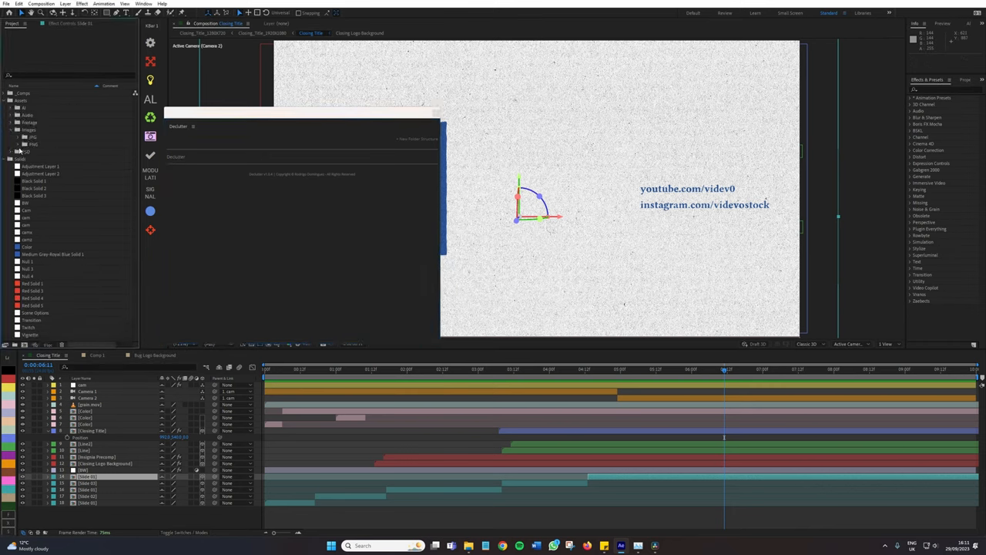
left_click(19, 144)
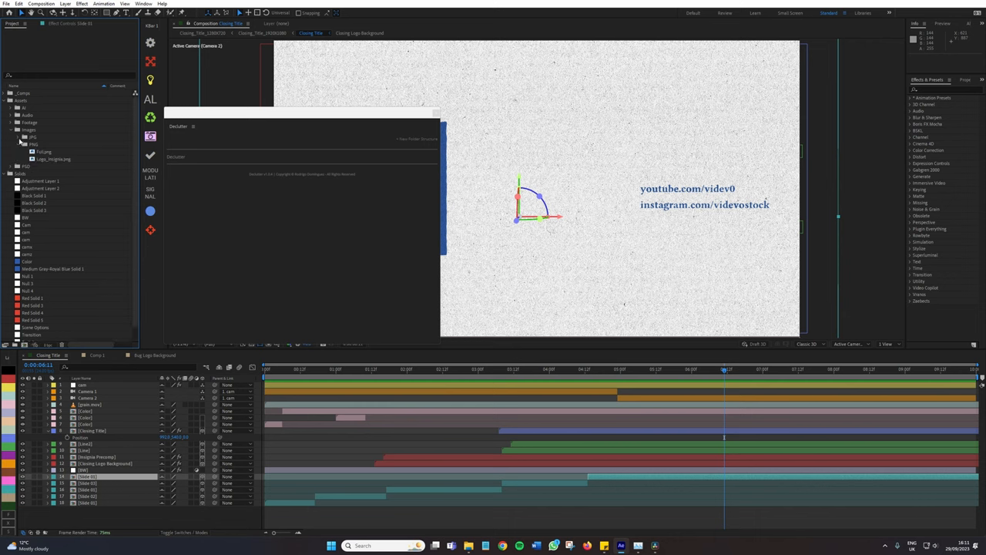
left_click(13, 144)
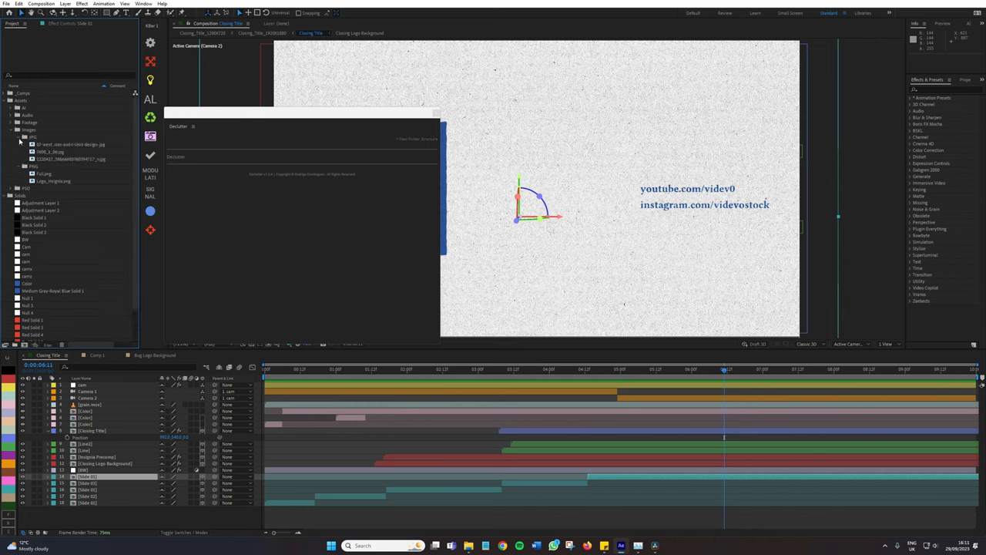